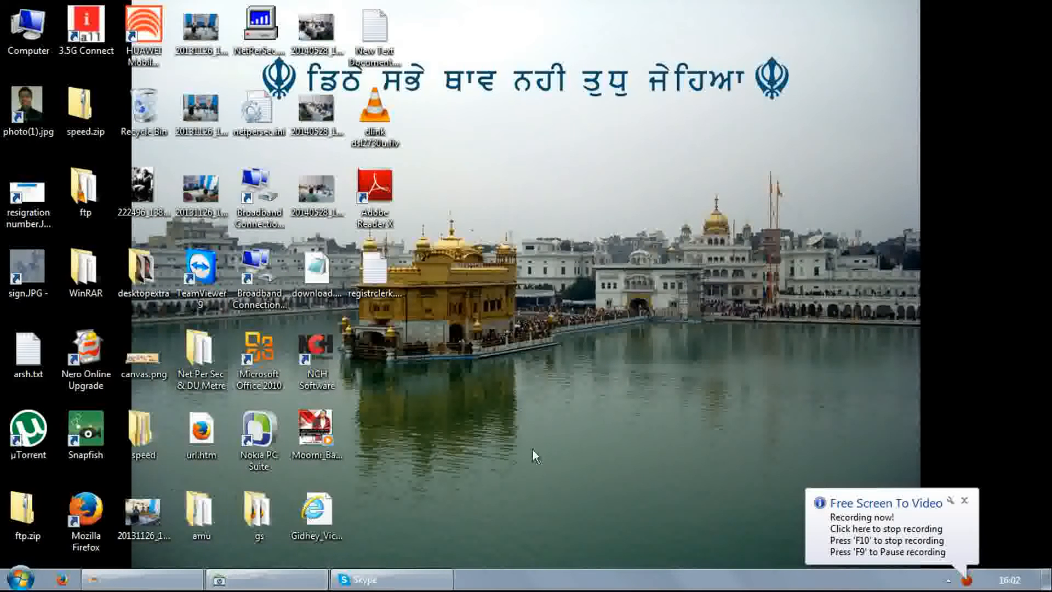
# Launch Firefox from the desktop and start entering the router address 192.168.1.1
pyautogui.click(64, 579)
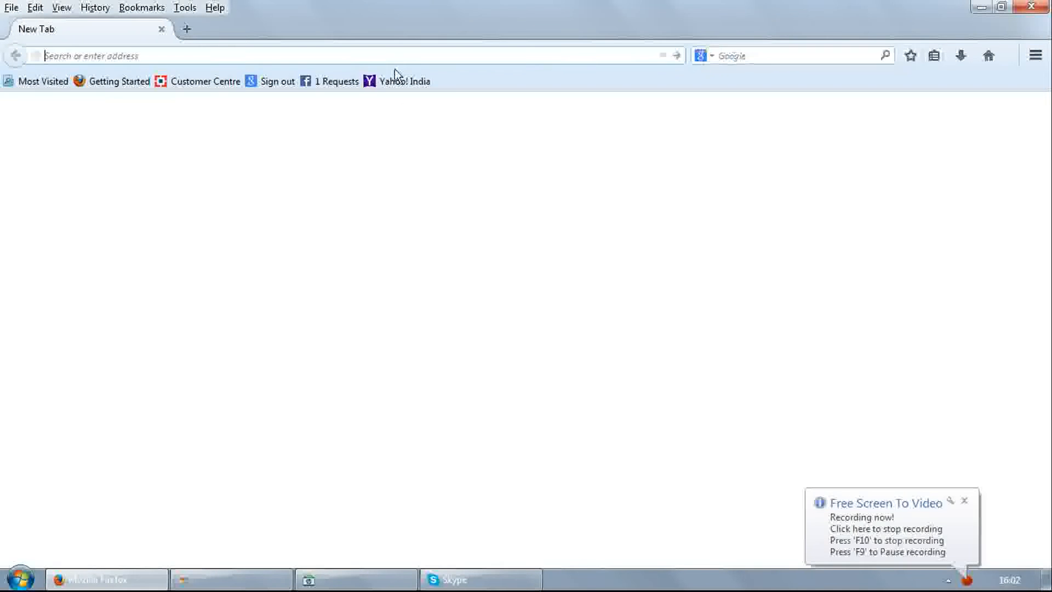
pyautogui.write('192.168.1.1')
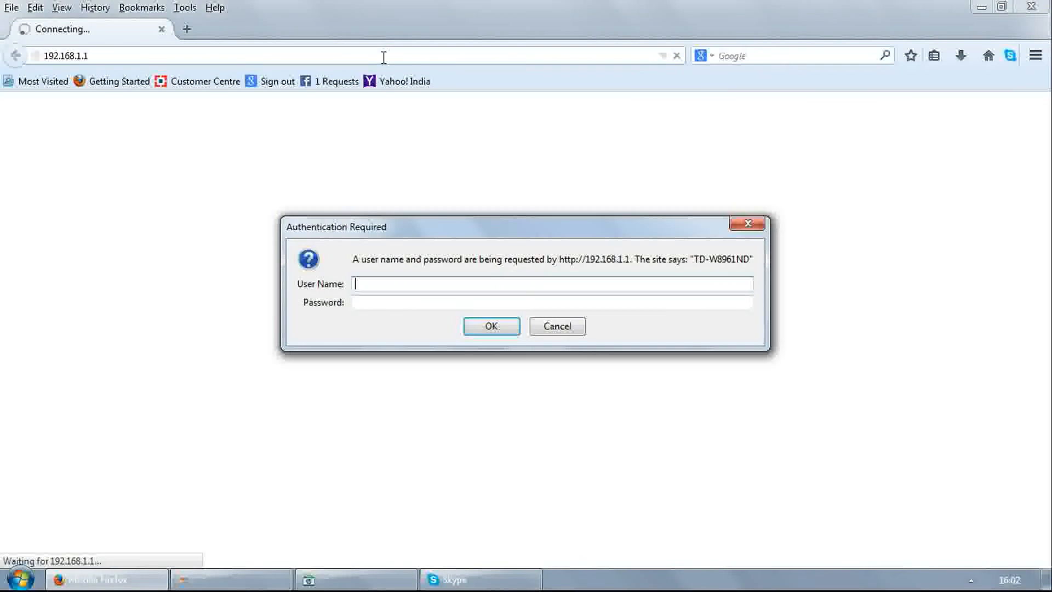
# Log in to the router at 192.168.1.1 as admin through the Authentication Required dialog
pyautogui.write('enter user')
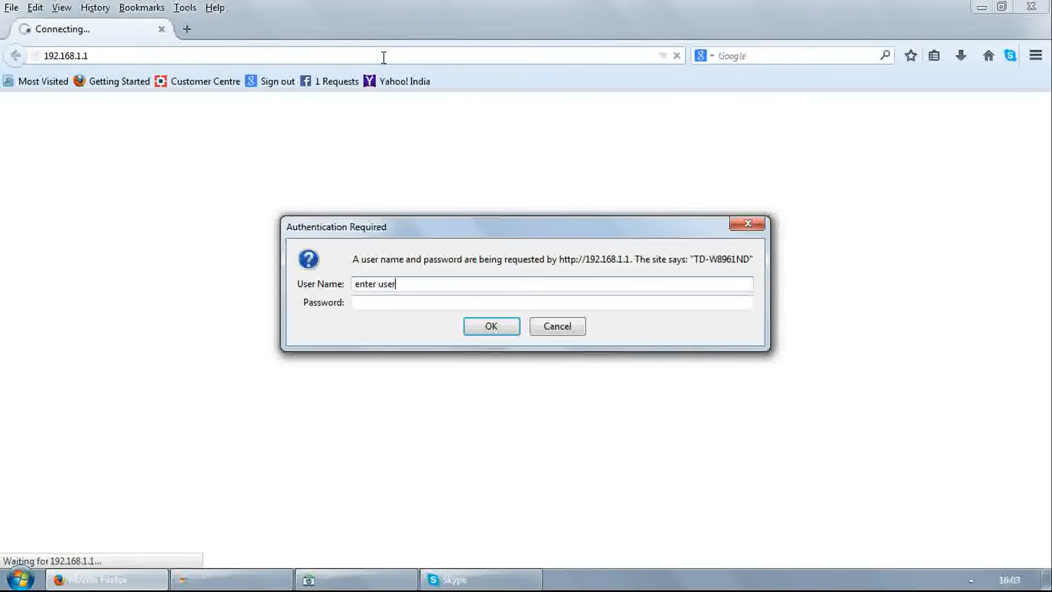
pyautogui.write('name/pa')
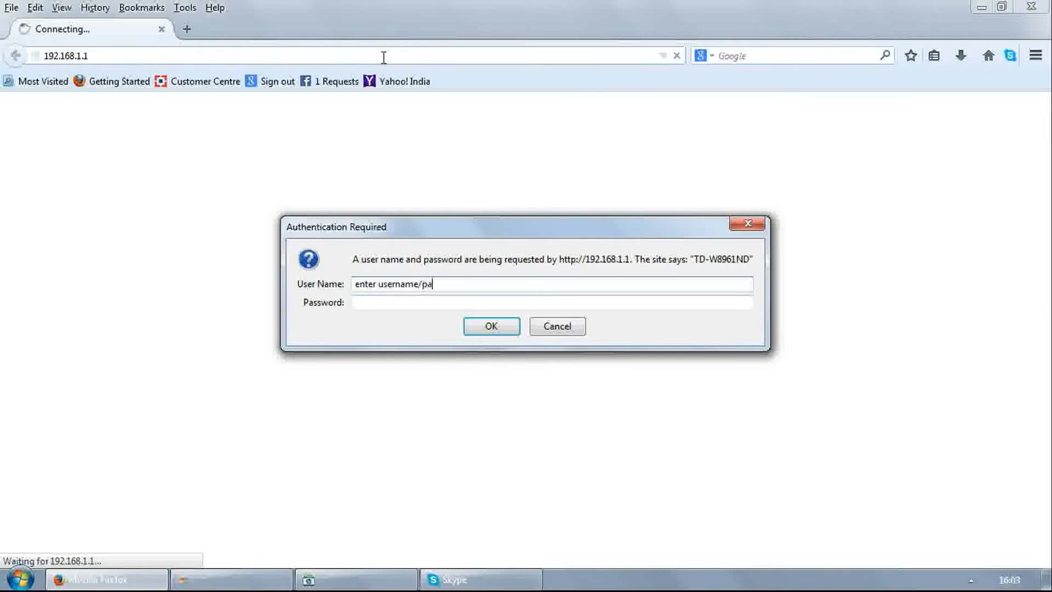
pyautogui.write('ssword')
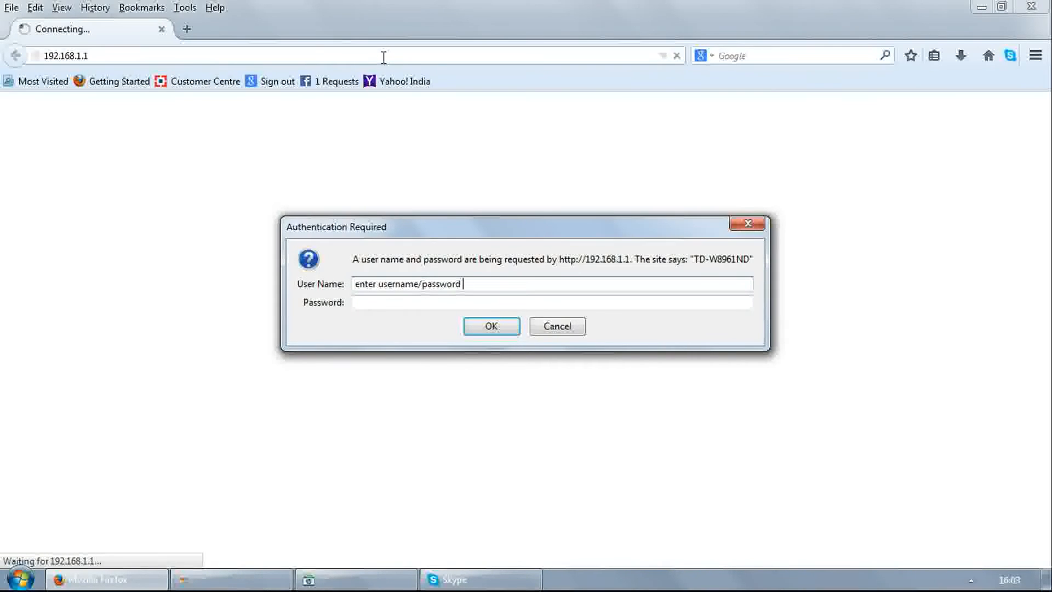
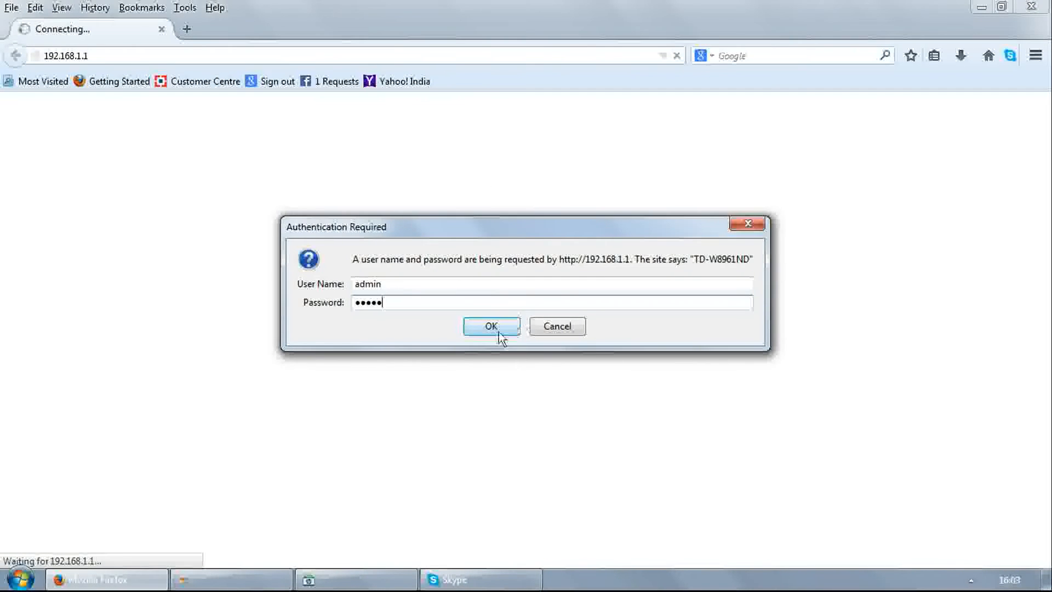
pyautogui.click(492, 327)
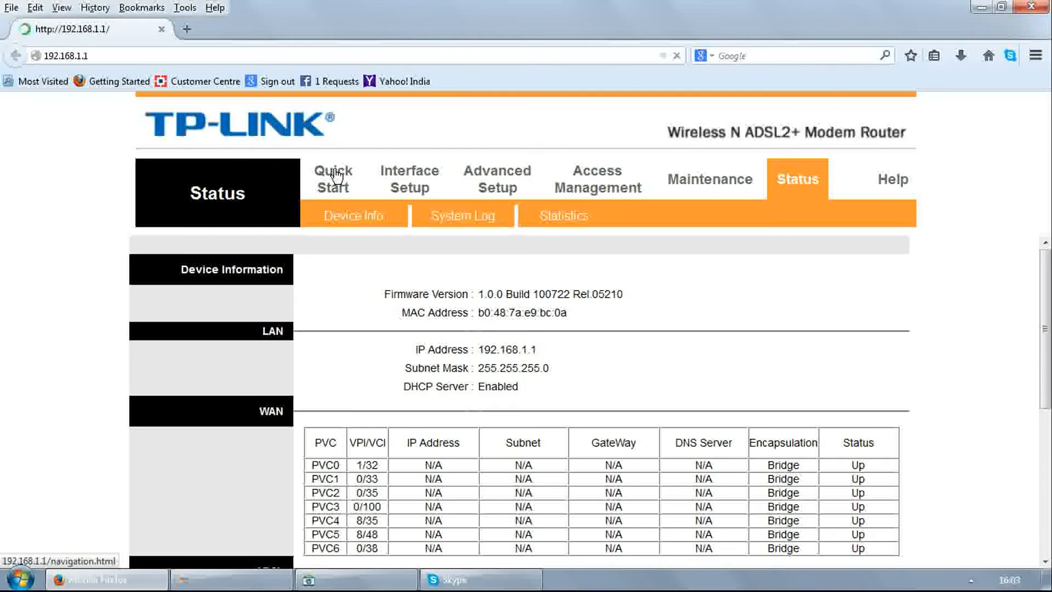
# Run the Quick Start wizard and choose time zone (GMT+05:30) Chennai, Kolkata, Mumbai, New Delhi
pyautogui.click(334, 179)
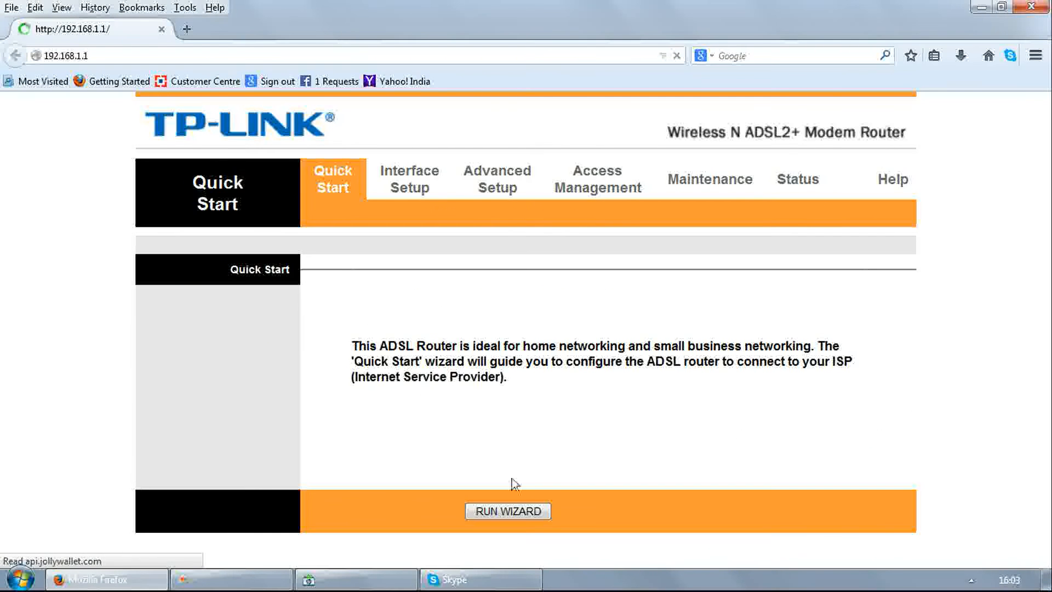
pyautogui.click(508, 511)
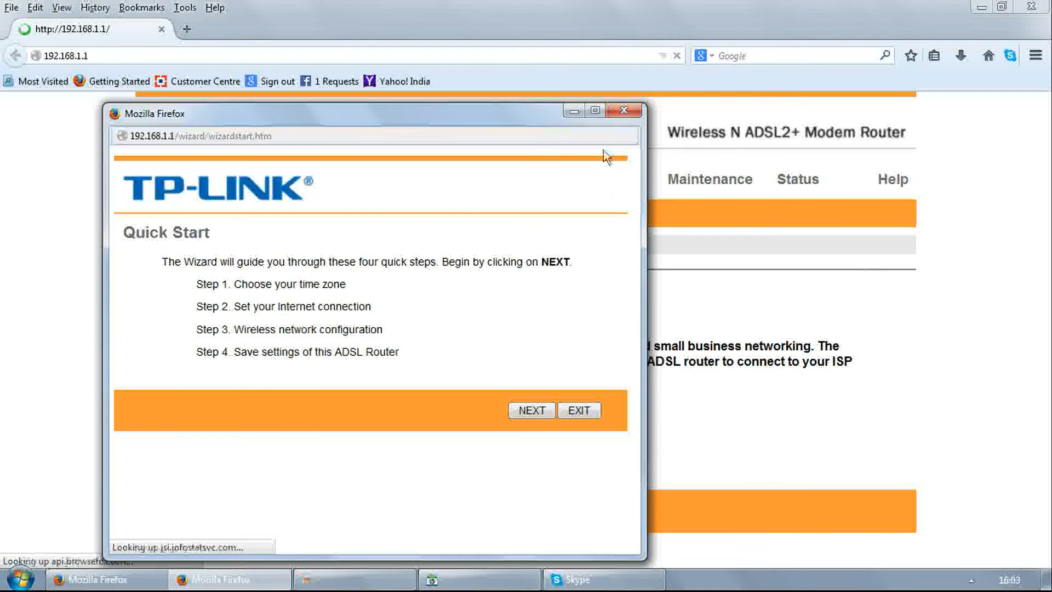
pyautogui.click(594, 109)
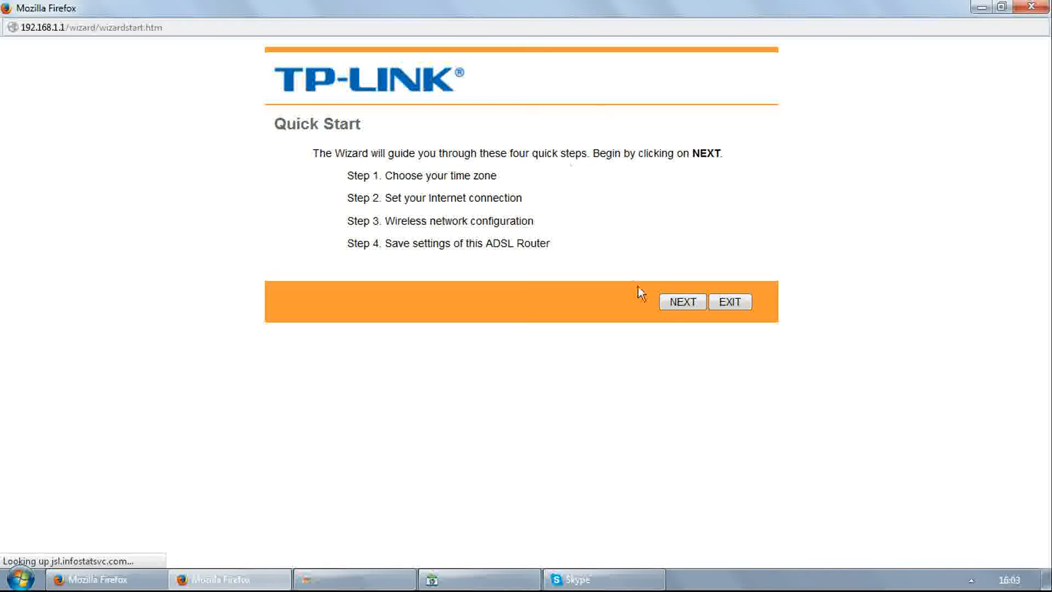
pyautogui.click(682, 301)
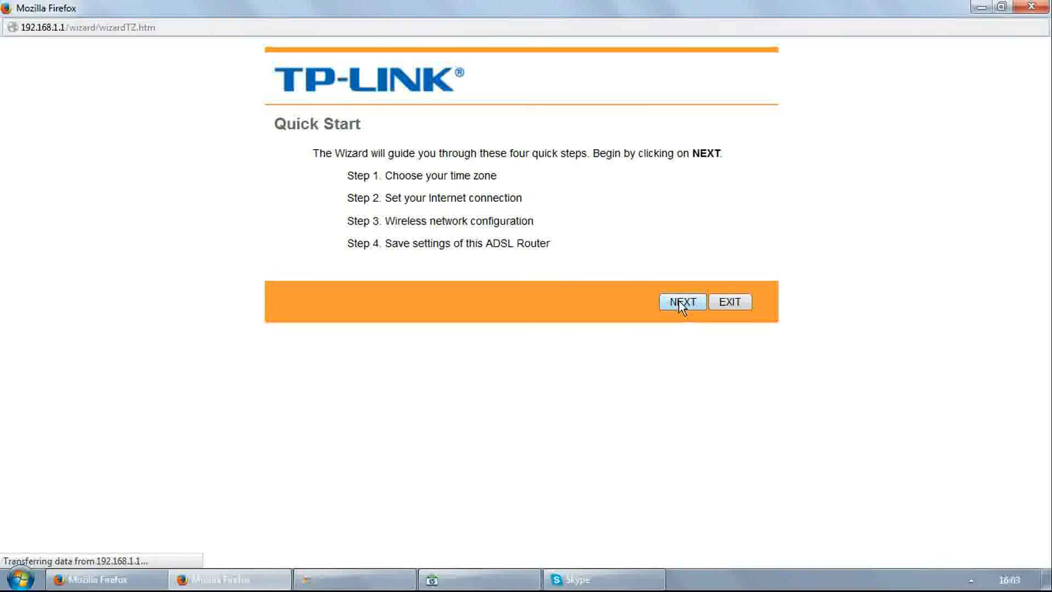
pyautogui.click(682, 301)
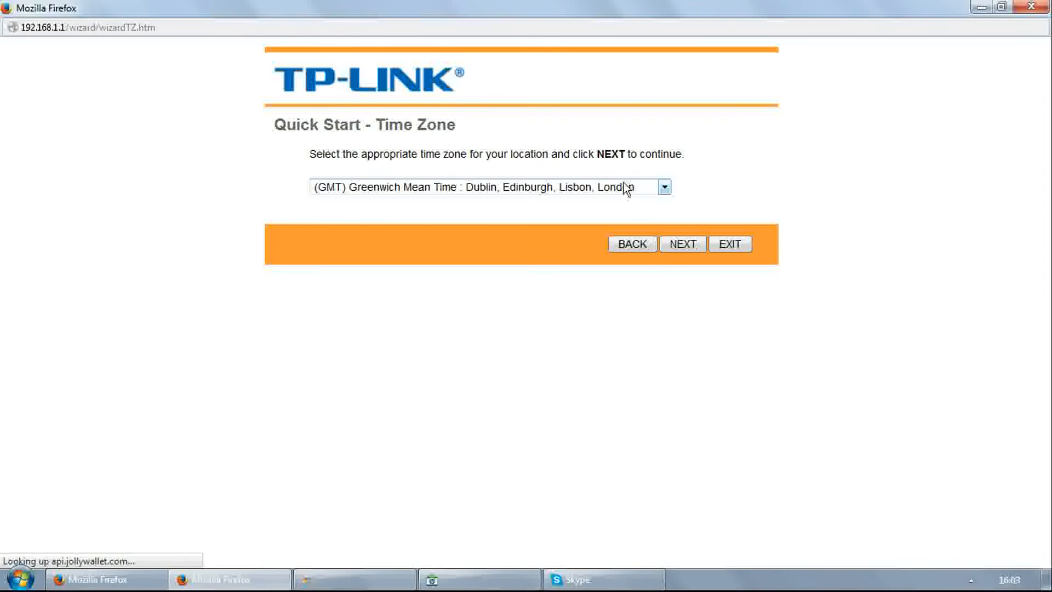
pyautogui.click(665, 186)
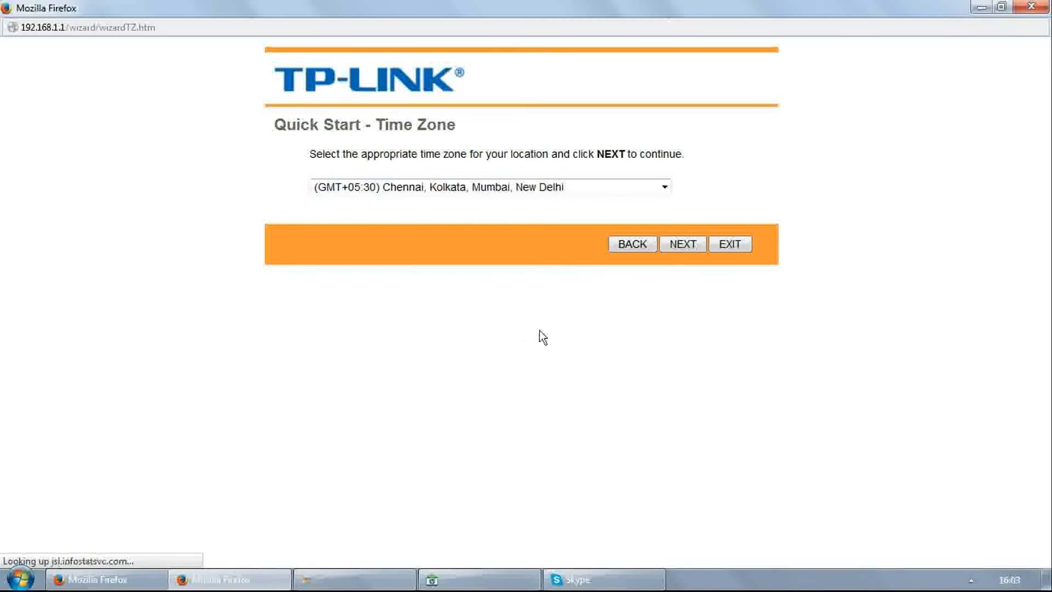
# Keep PPPoE/PPPoA, enter the ISP username and password with VPI 0, VCI 35, and continue
pyautogui.click(683, 244)
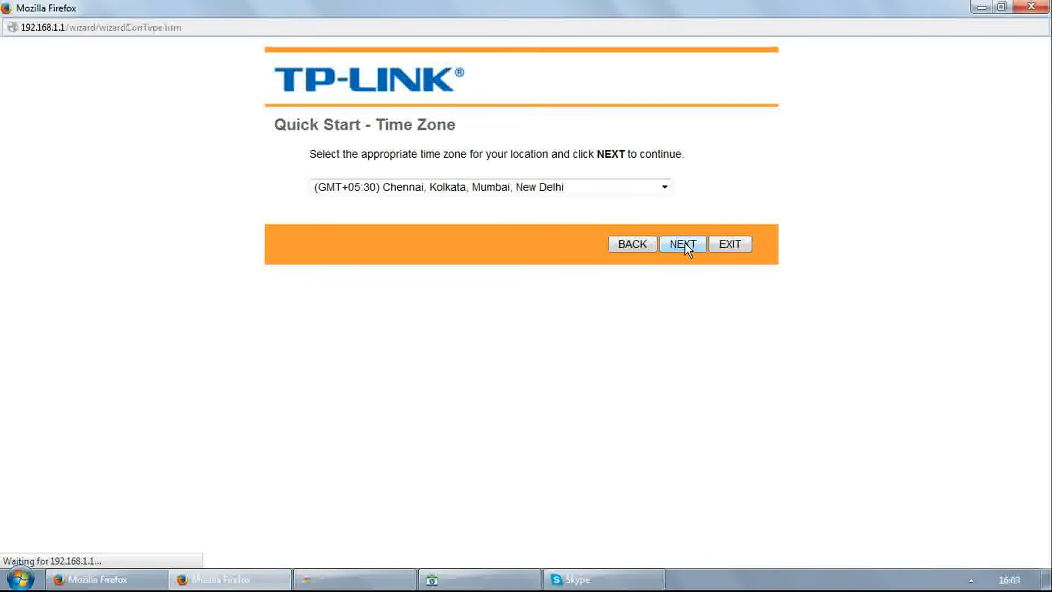
pyautogui.click(683, 243)
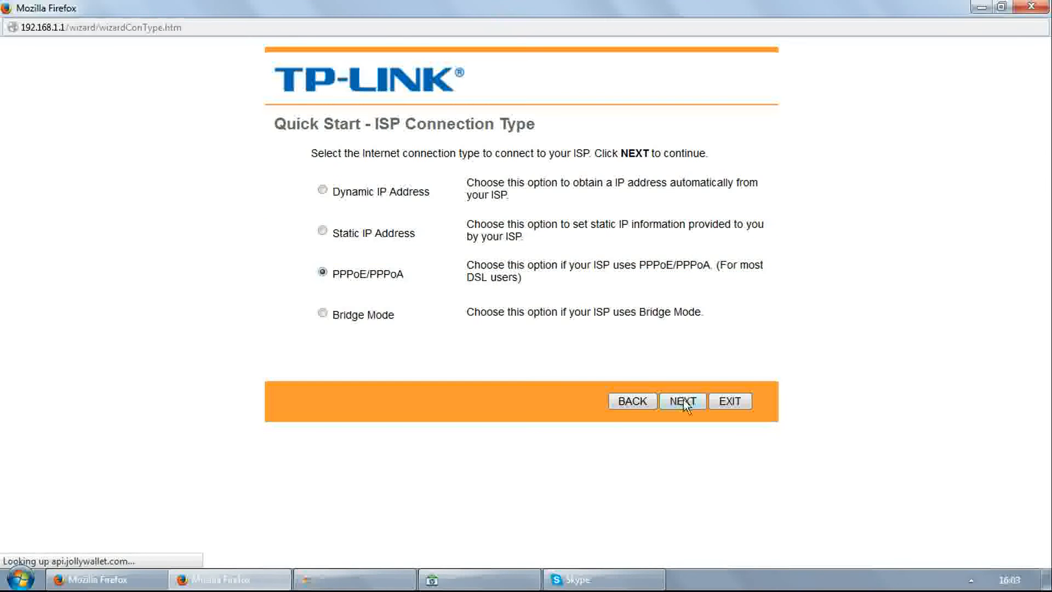
pyautogui.click(683, 402)
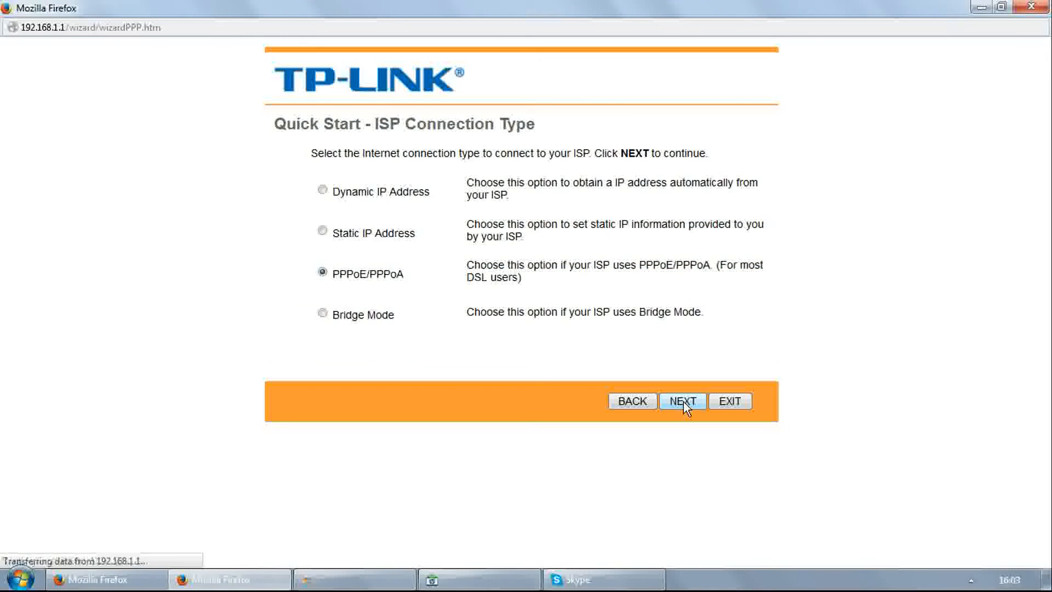
pyautogui.click(683, 401)
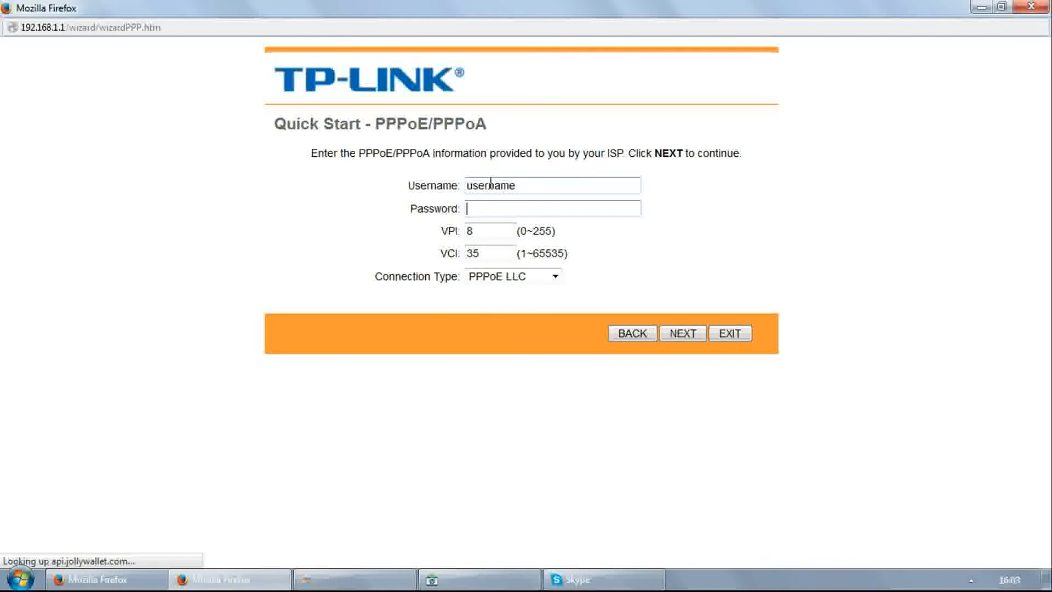
pyautogui.write('password')
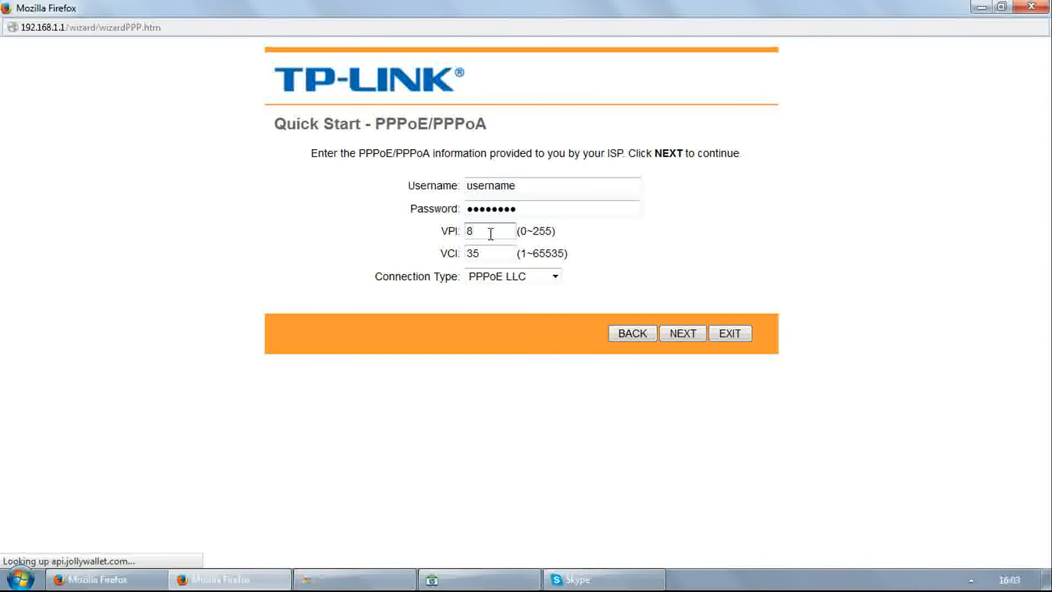
pyautogui.write('0')
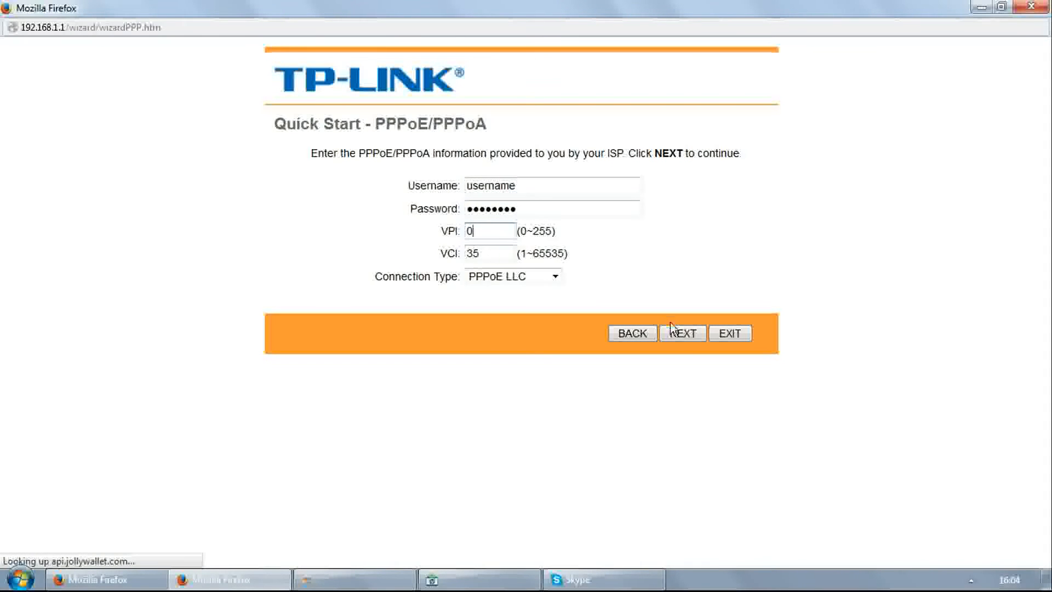
pyautogui.click(683, 333)
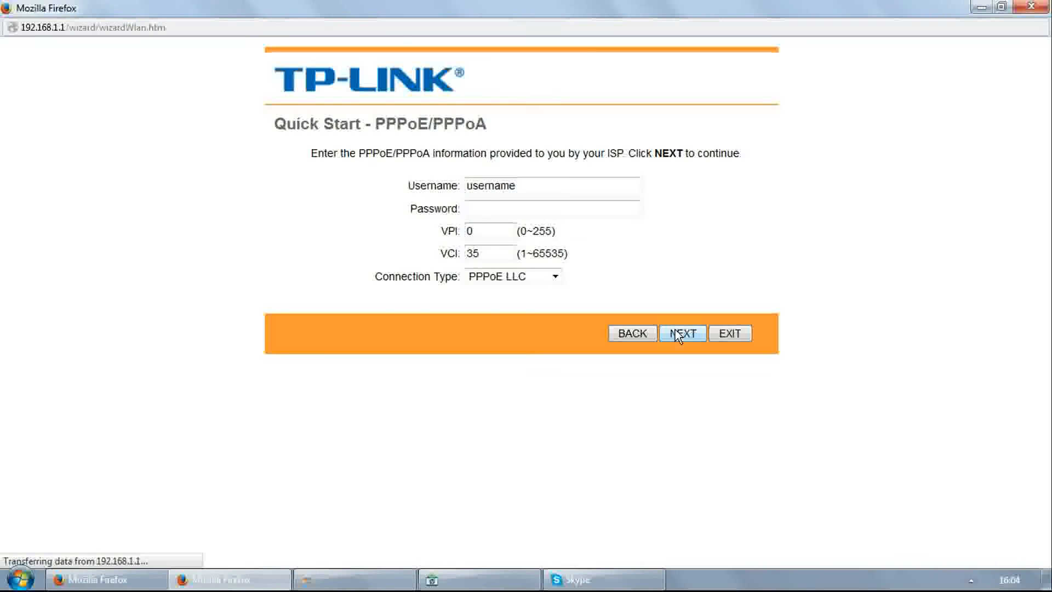
pyautogui.click(681, 333)
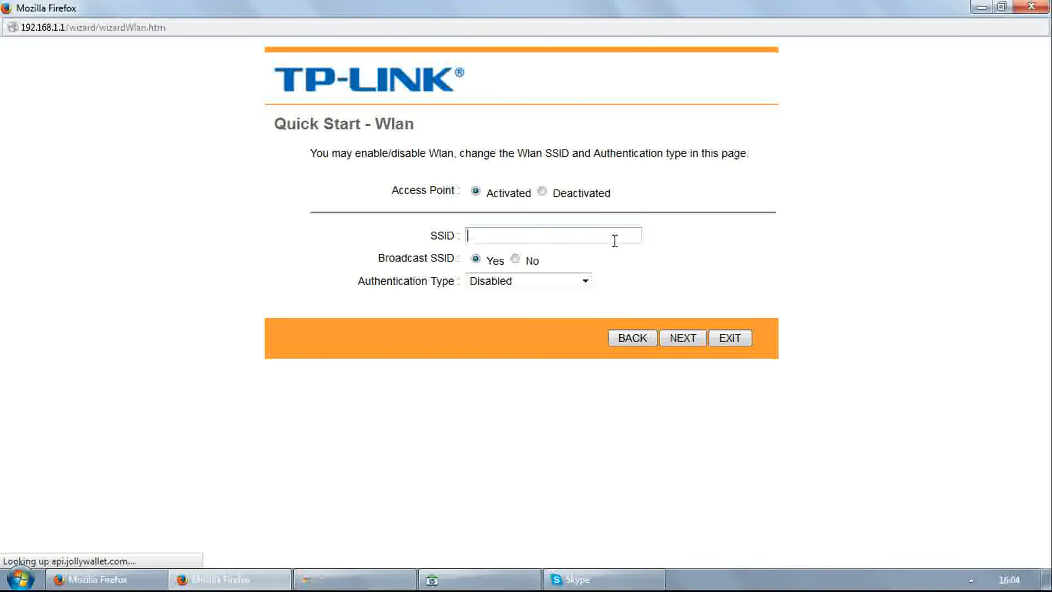
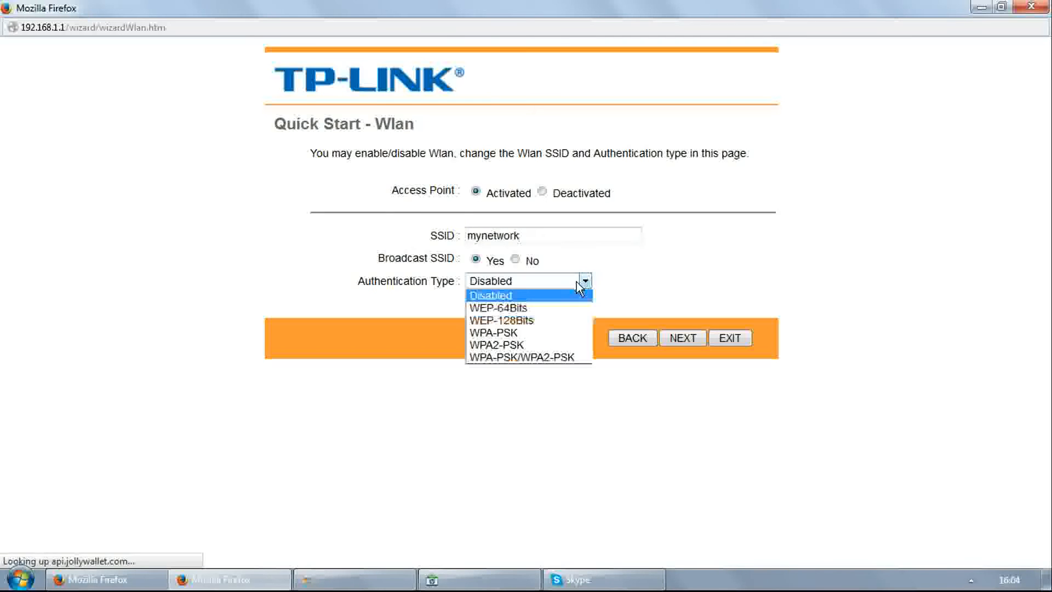
pyautogui.click(525, 356)
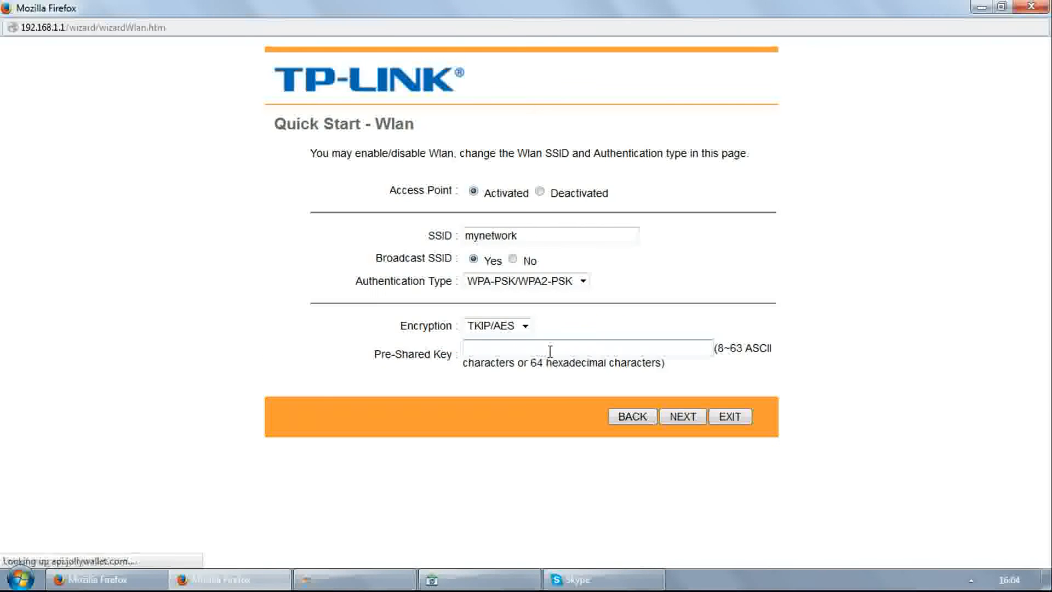
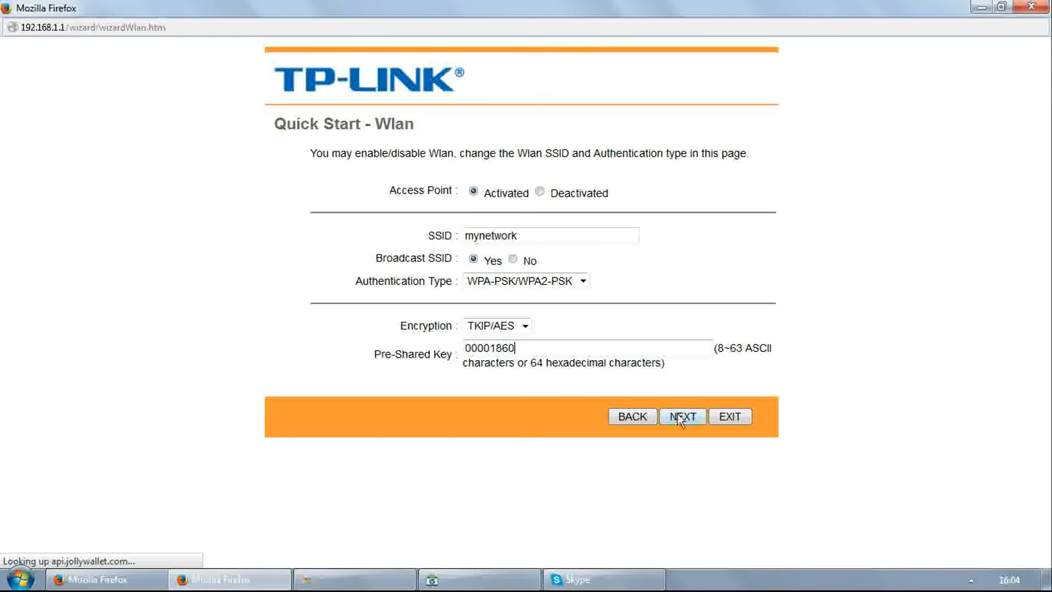
pyautogui.click(682, 416)
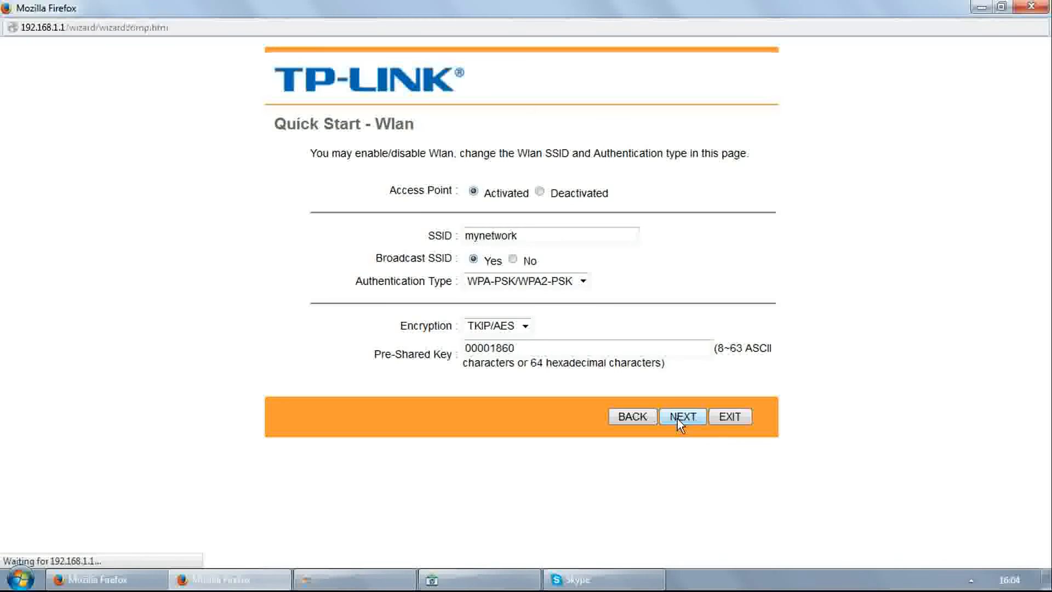
# Save the completed wizard settings and close the wizard back to the Quick Start page
pyautogui.click(683, 417)
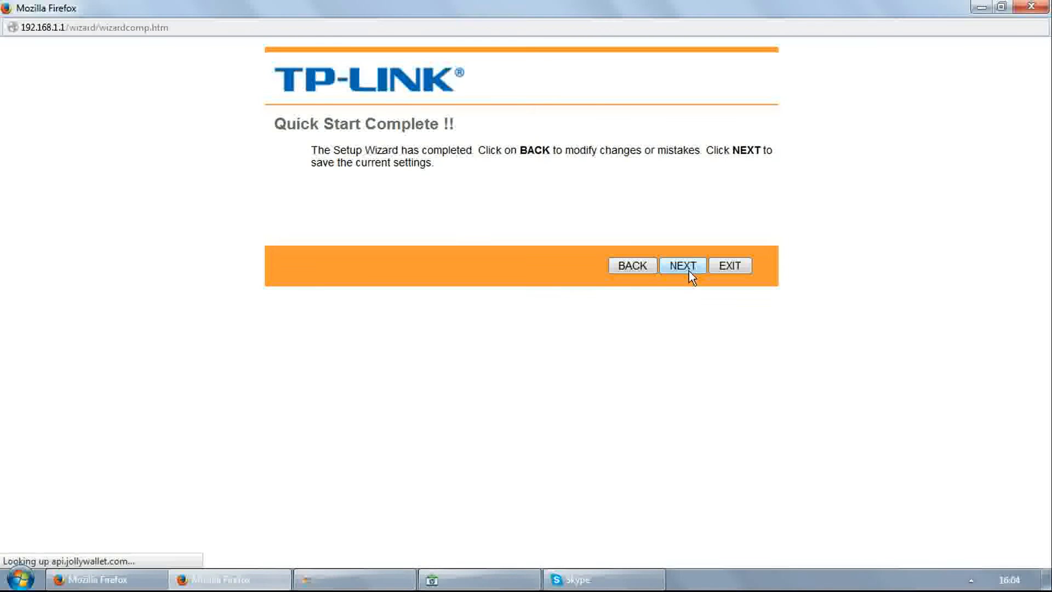
pyautogui.click(682, 265)
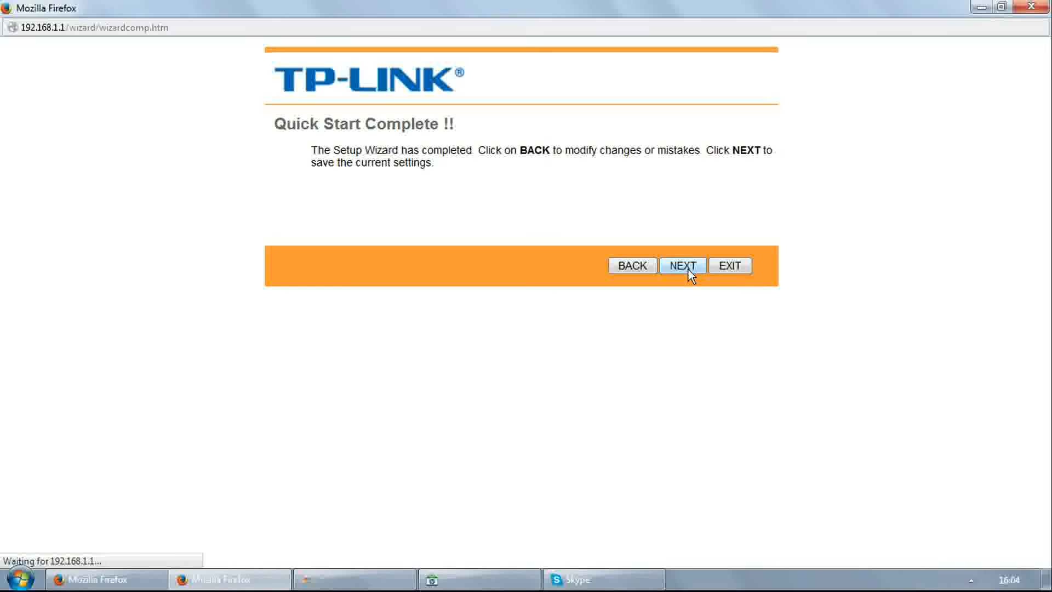
pyautogui.click(683, 265)
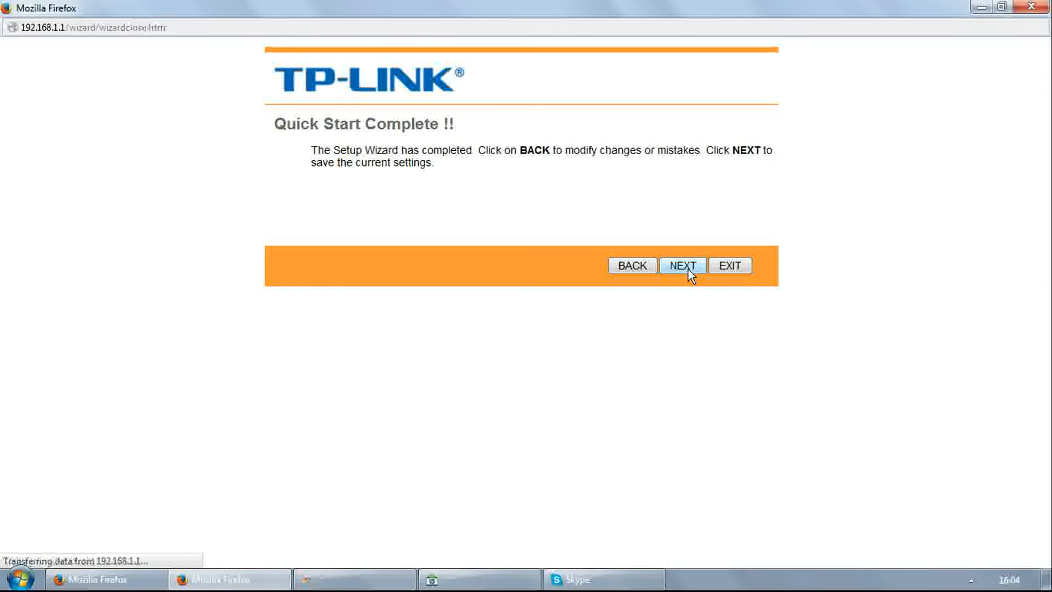
pyautogui.click(681, 265)
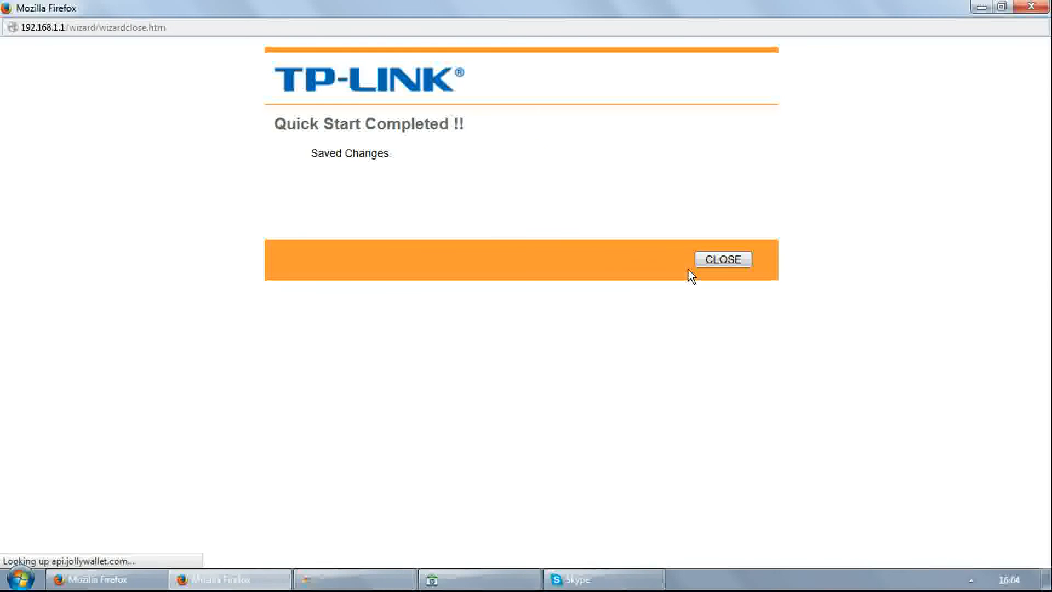
pyautogui.click(723, 260)
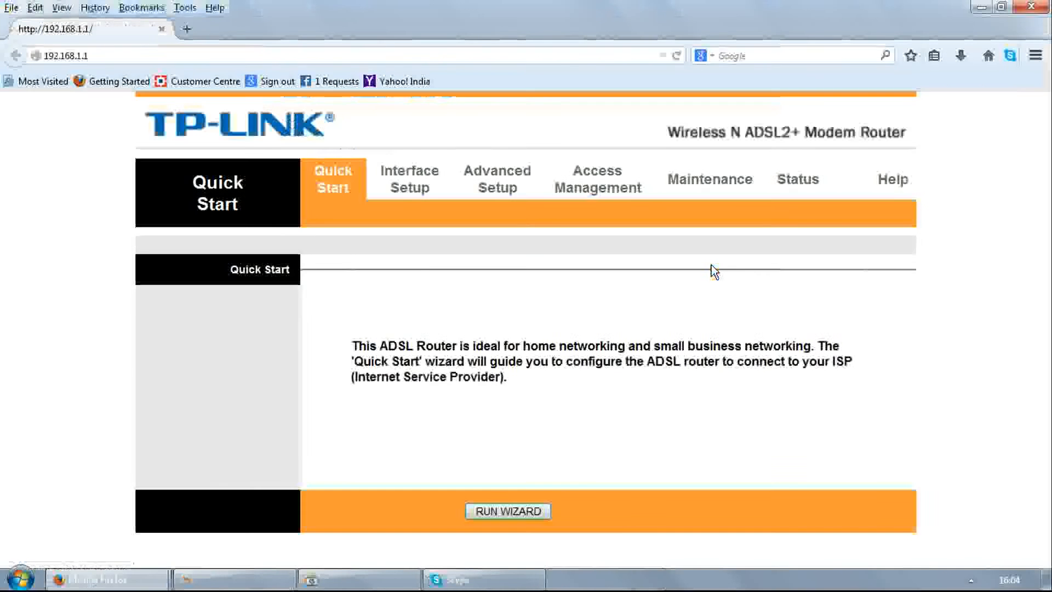
# Restart the router from Maintenance > SysRestart keeping Current Settings
pyautogui.click(710, 178)
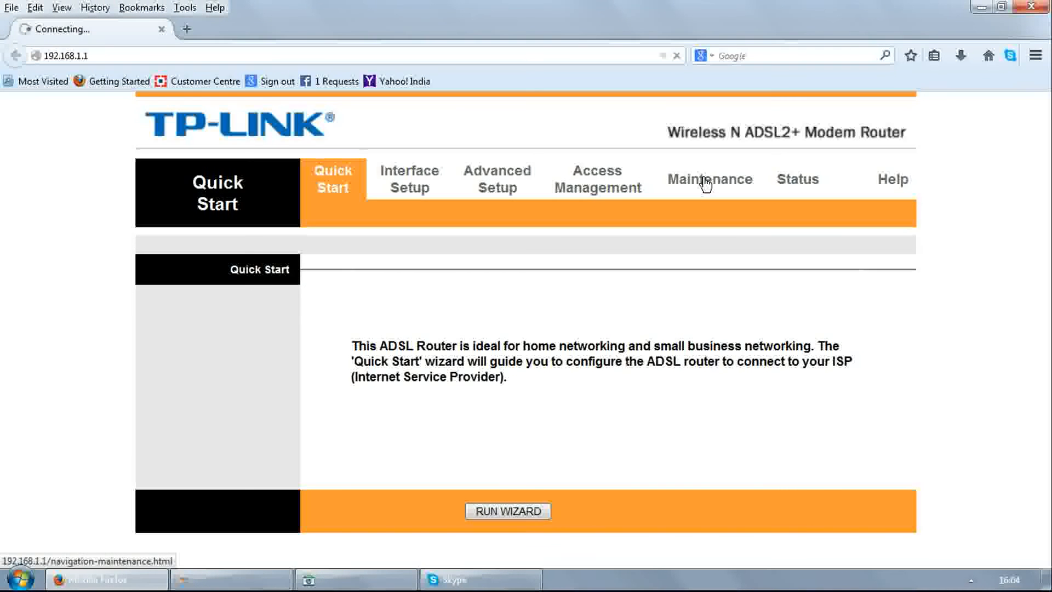
pyautogui.click(709, 179)
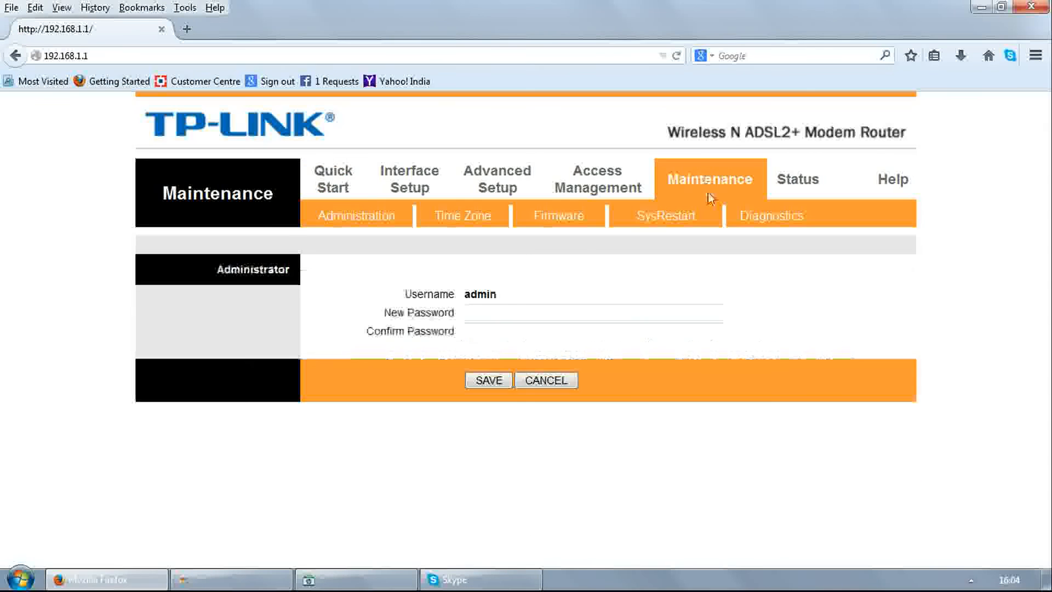
pyautogui.click(664, 216)
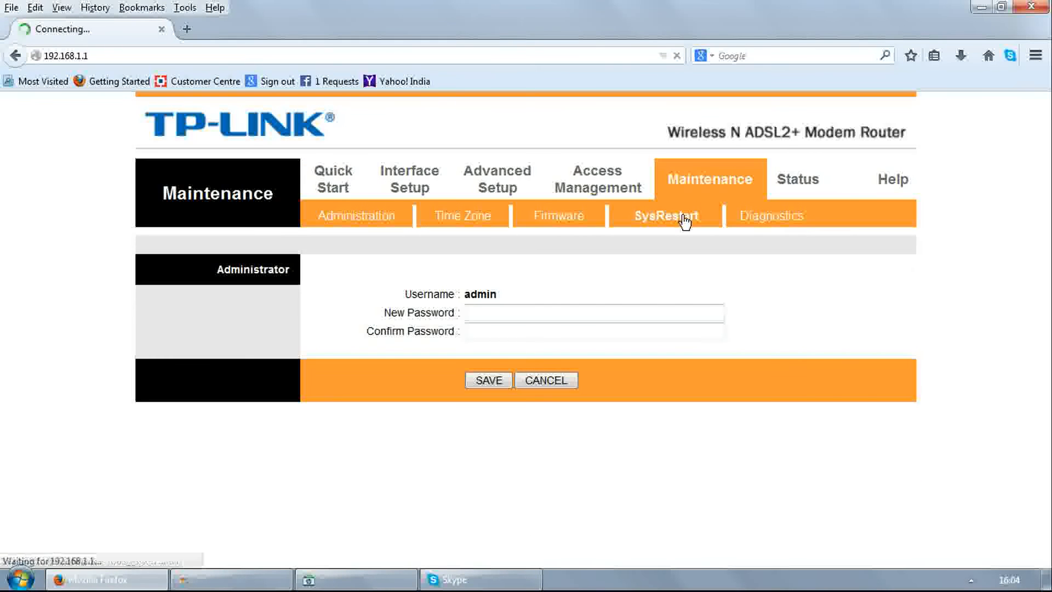
pyautogui.click(664, 216)
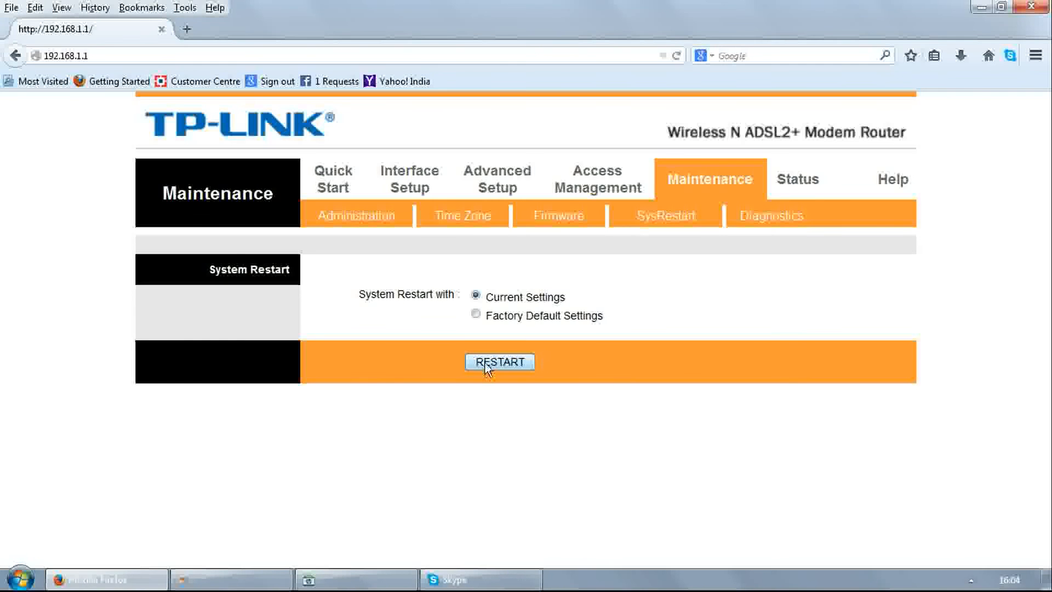
pyautogui.click(500, 361)
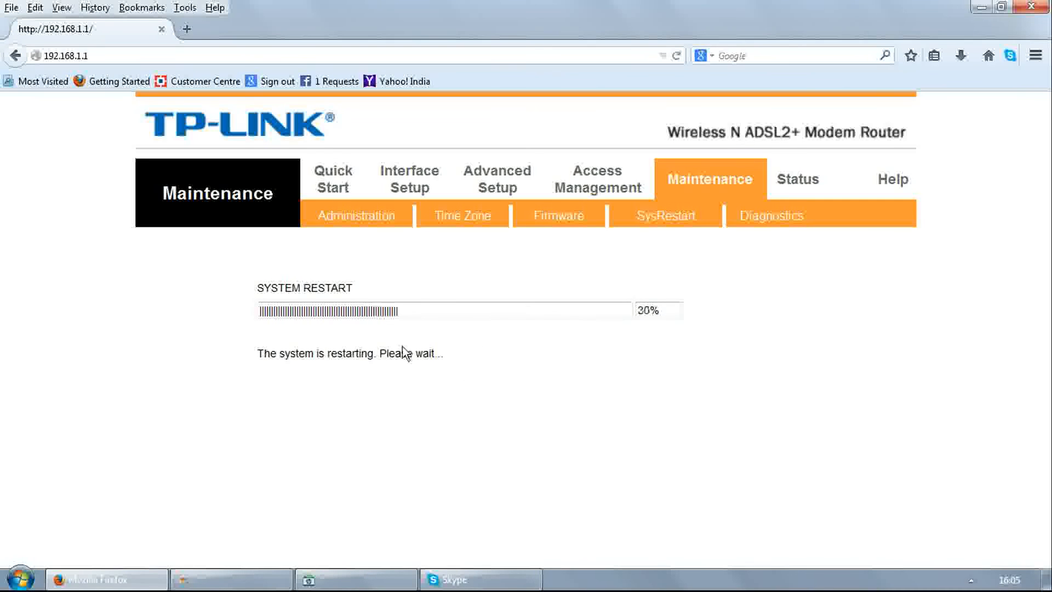
pyautogui.moveTo(647, 419)
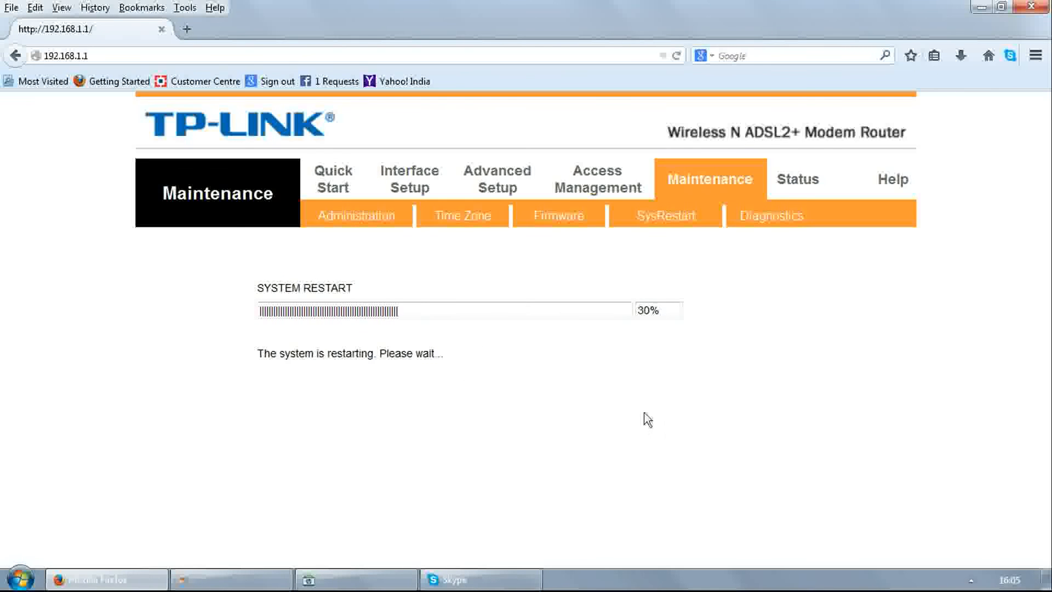